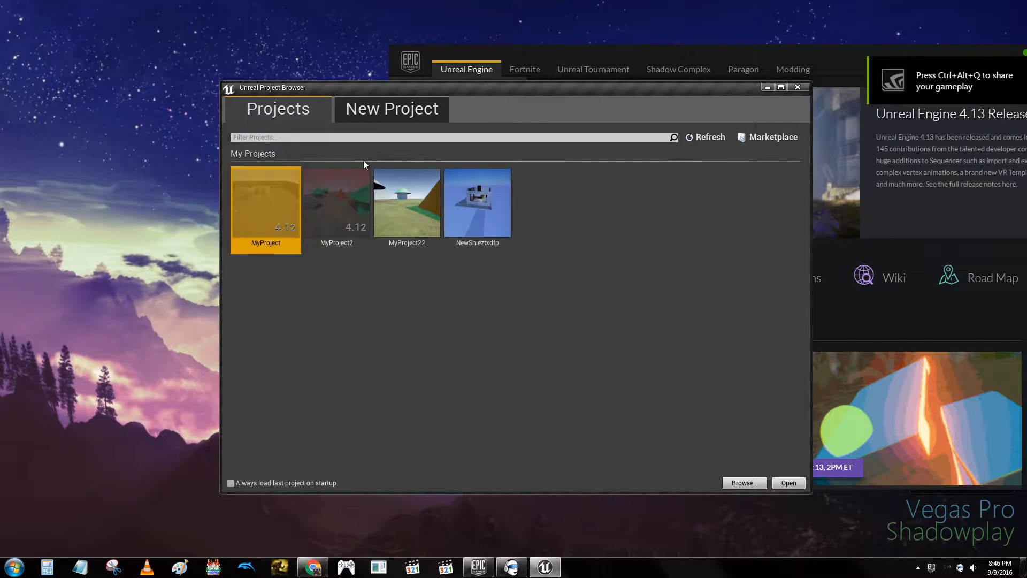
# Start a new project from the Blueprint Third Person template.
pyautogui.click(391, 108)
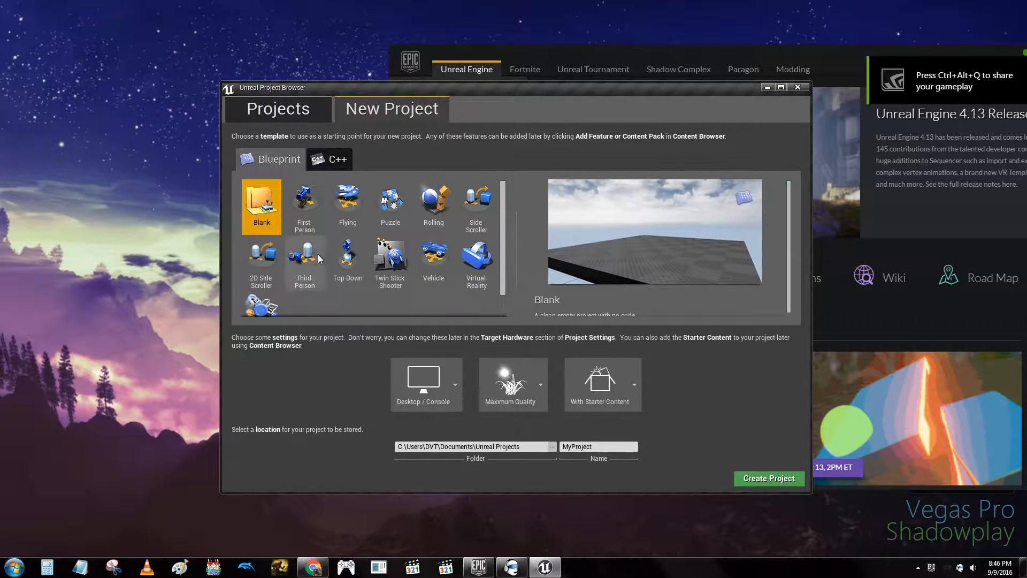
pyautogui.click(303, 259)
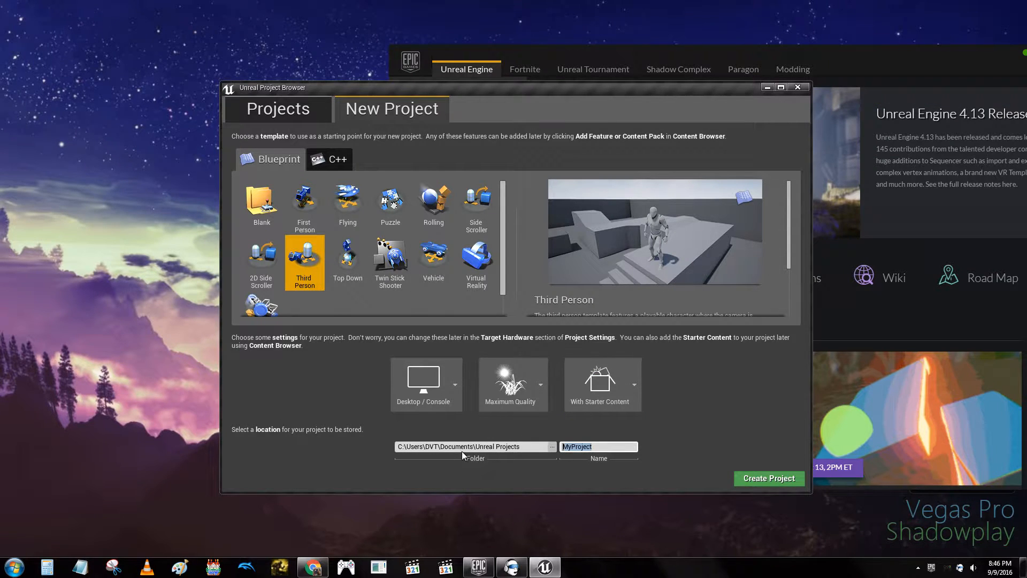
# Name the project 'YtubeCompleteNoobTut', under the length limit, and start creating it.
pyautogui.write('Youtube')
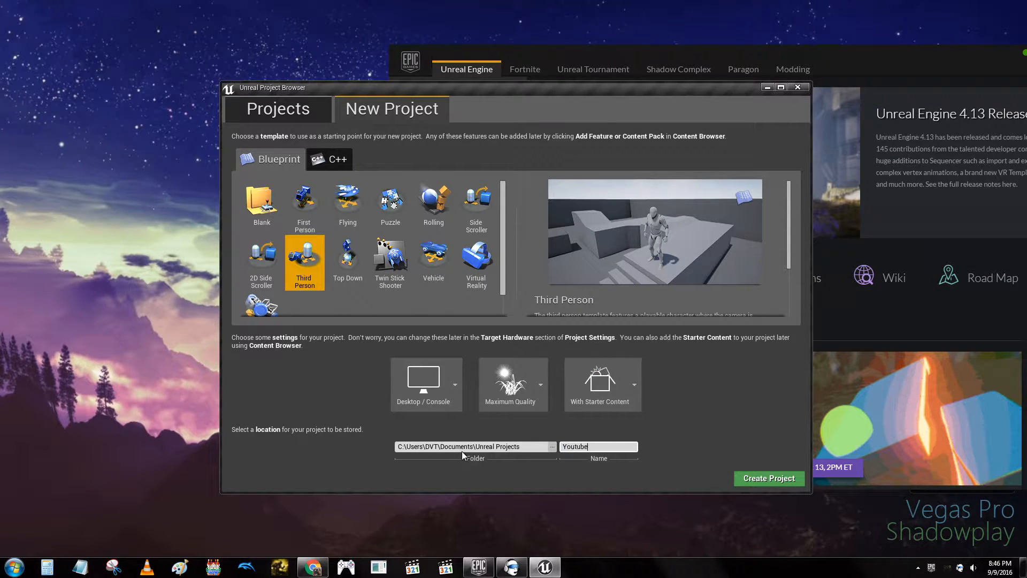
pyautogui.write('CompleteNo')
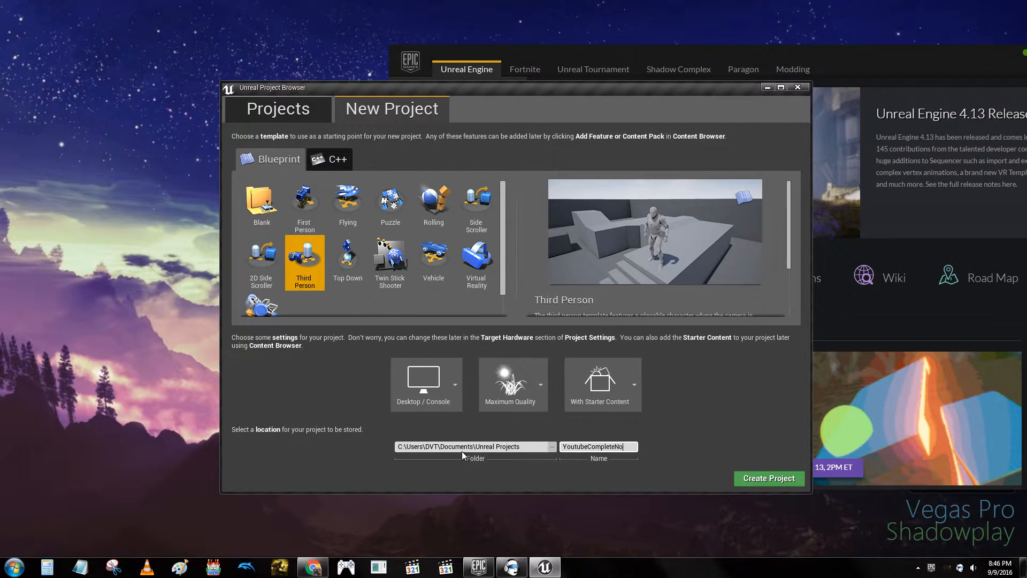
pyautogui.write('NoobFuck')
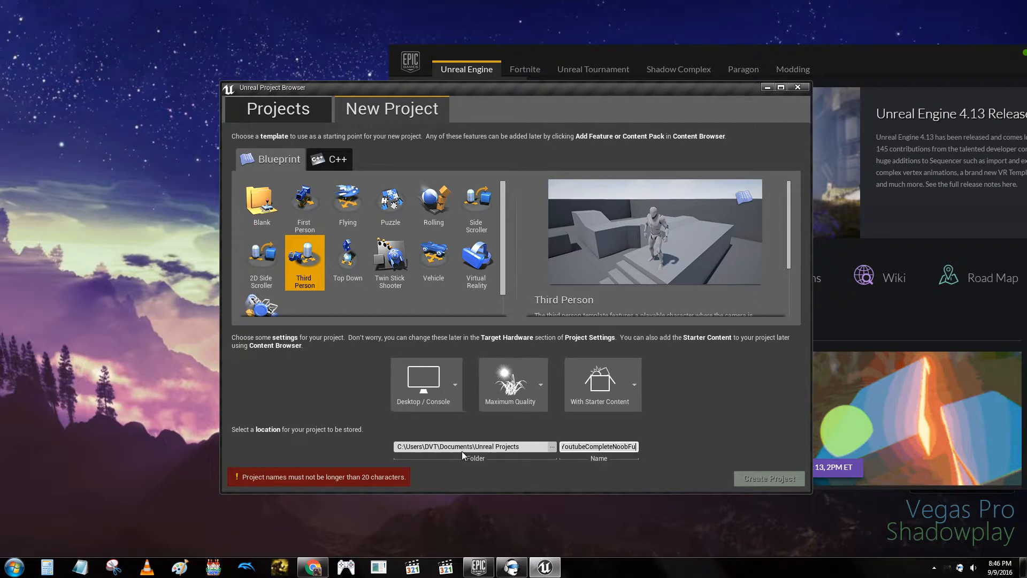
pyautogui.press('BackSpace')
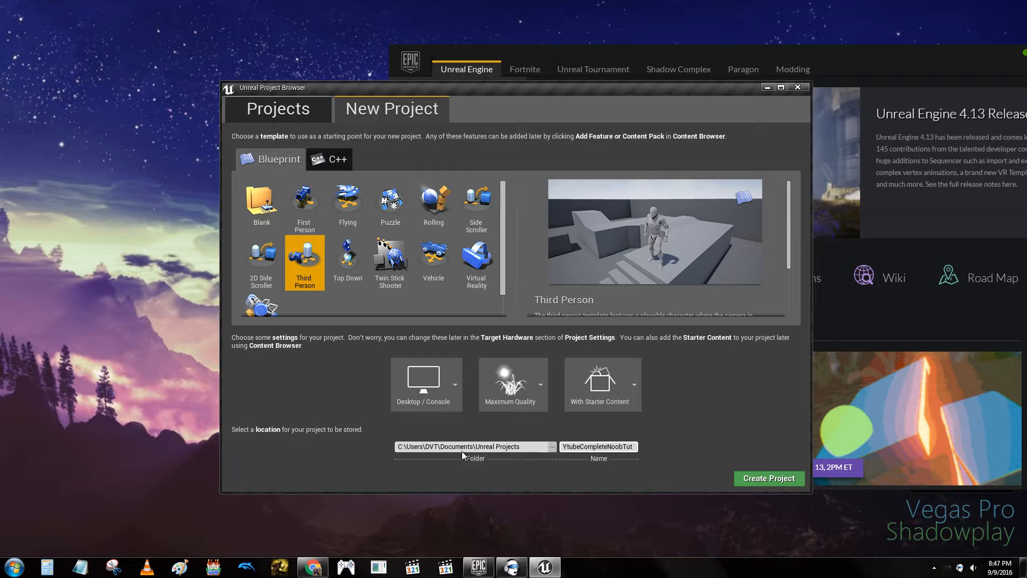
pyautogui.click(769, 478)
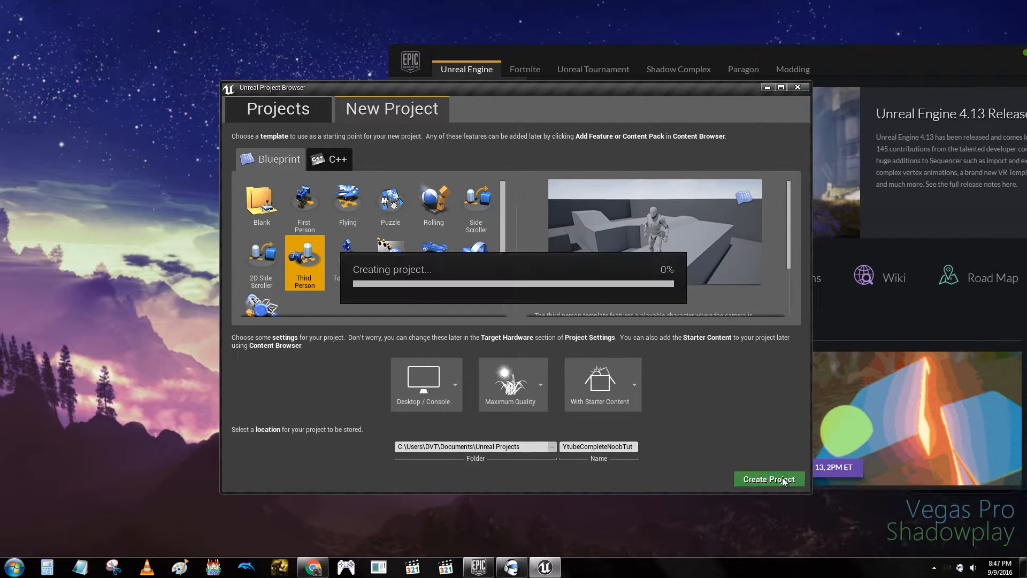